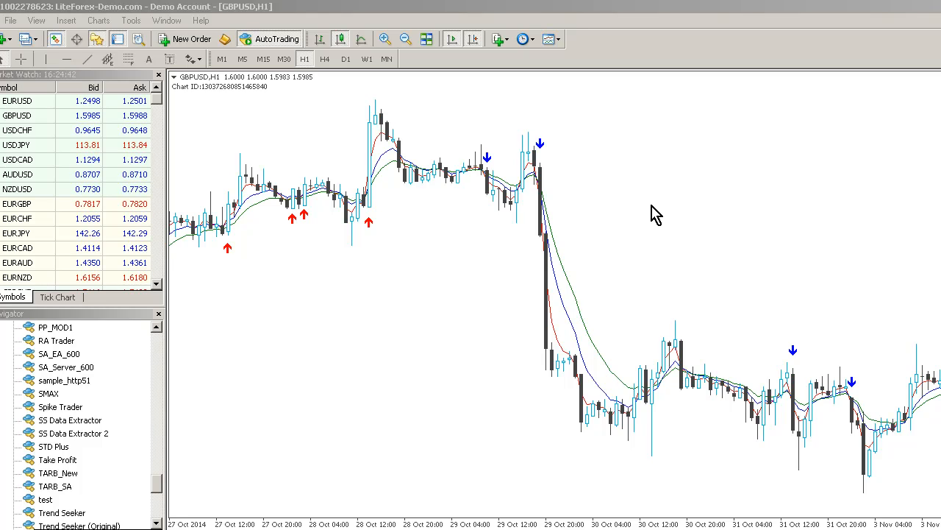
pyautogui.moveTo(668, 224)
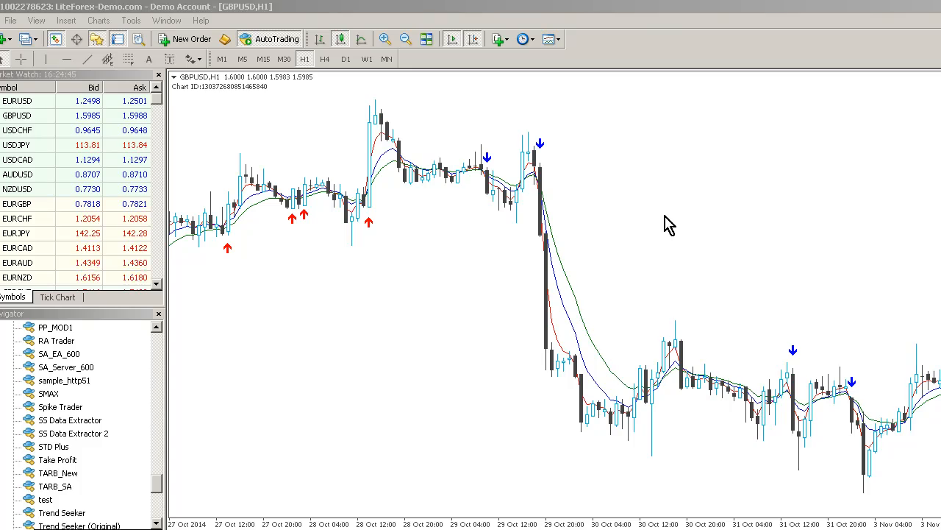
# Open the File menu over the GBPUSD hourly chart
pyautogui.click(9, 14)
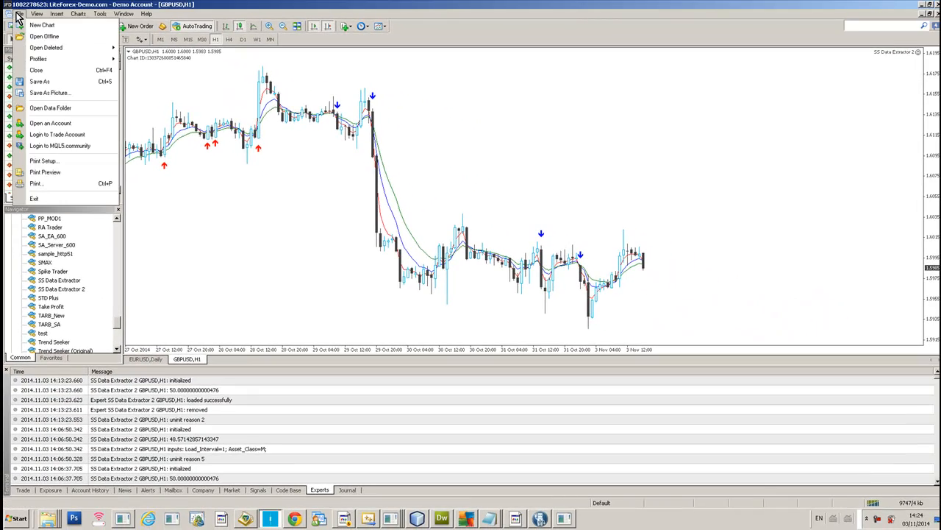
# Launch FXA_JFX_Interface from the MetaTrader data folder and submit the reference number
pyautogui.click(52, 108)
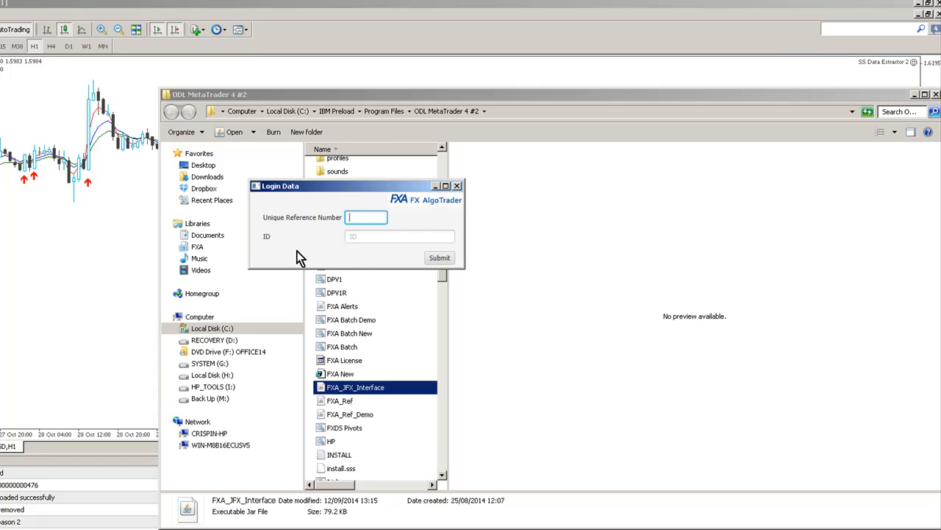
pyautogui.write('0')
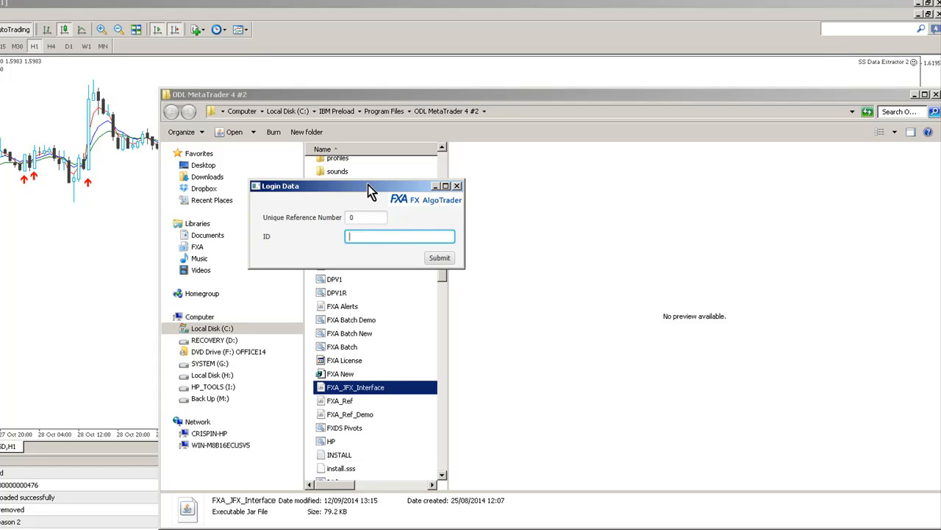
pyautogui.click(457, 186)
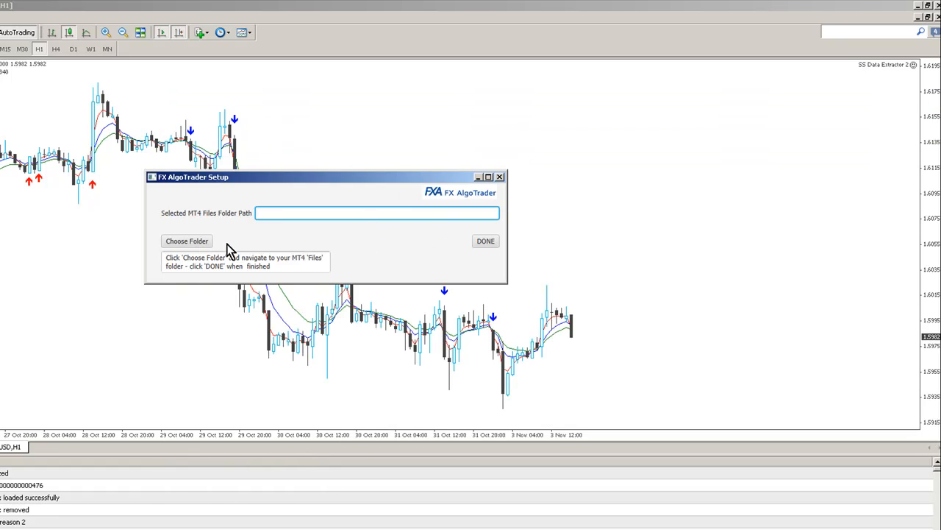
pyautogui.moveTo(256, 243)
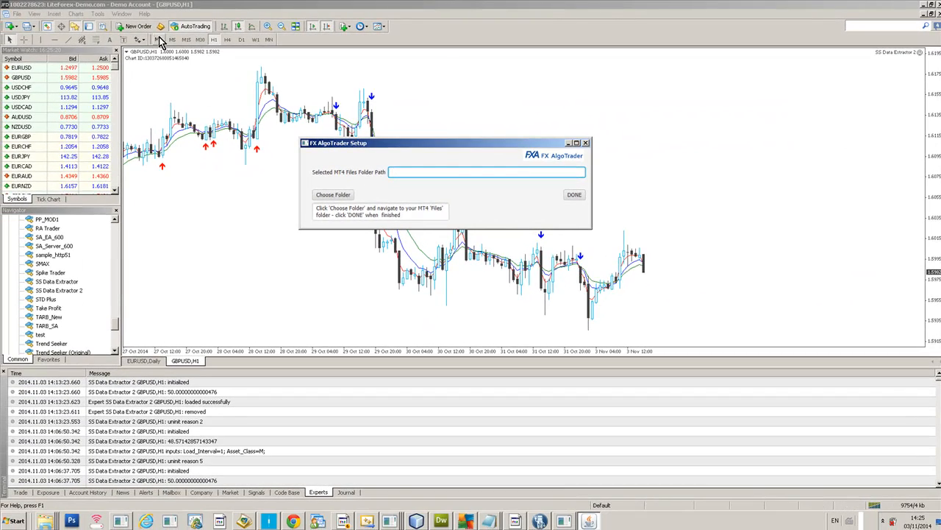
# In the data folder window, open MQL4 and select its Files subfolder
pyautogui.click(586, 143)
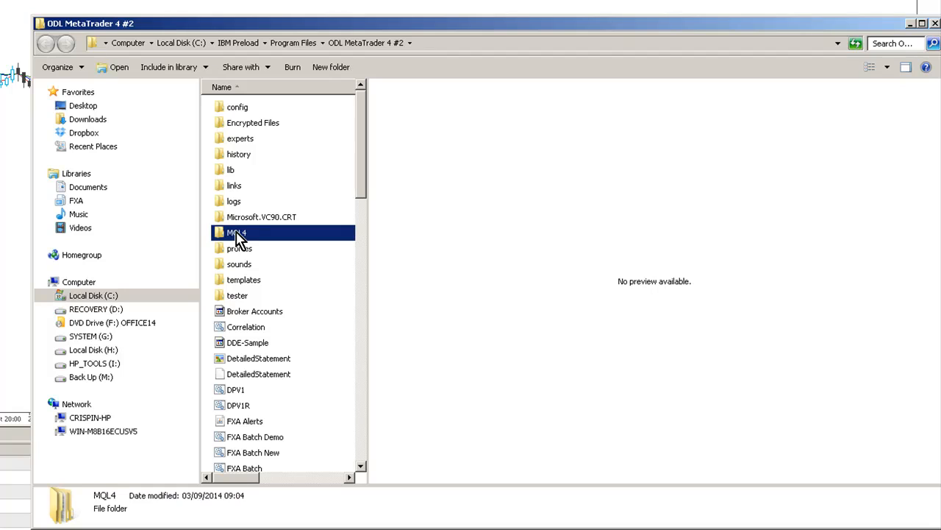
pyautogui.moveTo(225, 237)
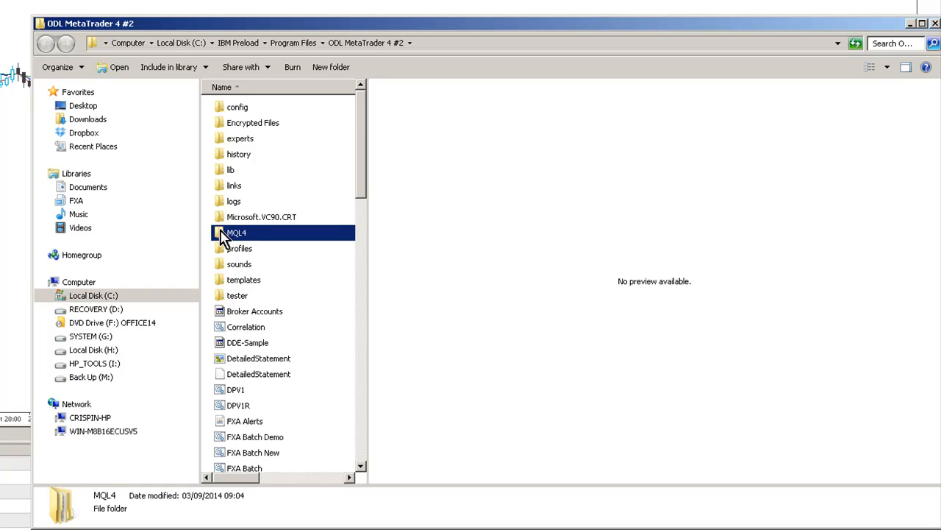
pyautogui.doubleClick(237, 232)
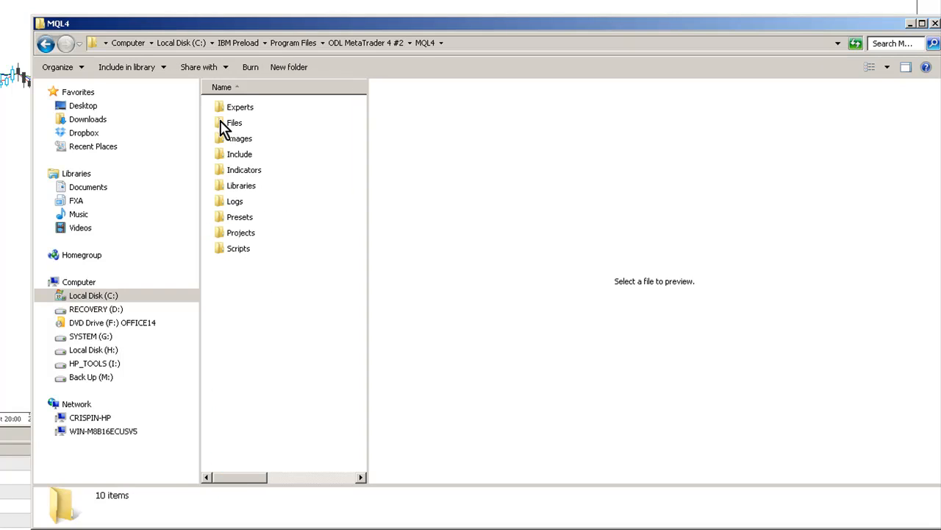
pyautogui.click(234, 122)
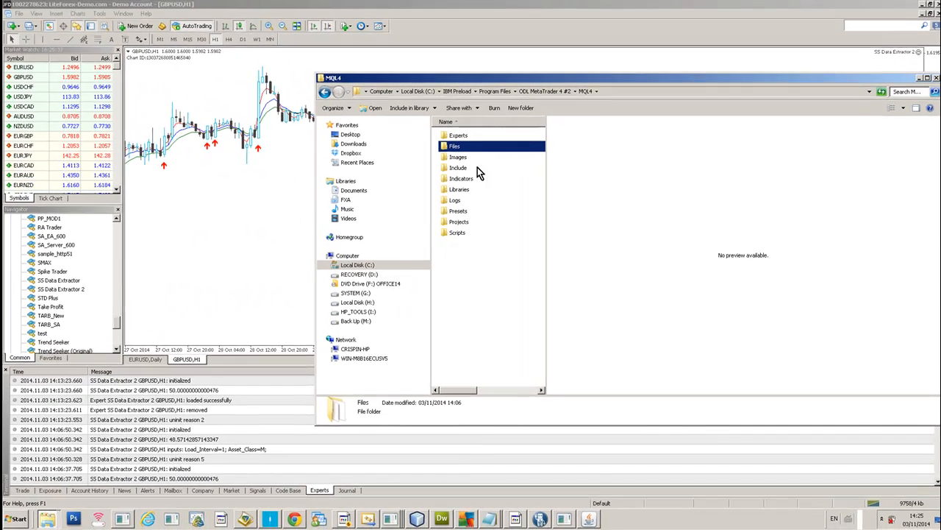
# Open the Start menu to find Snipping Tool
pyautogui.click(16, 517)
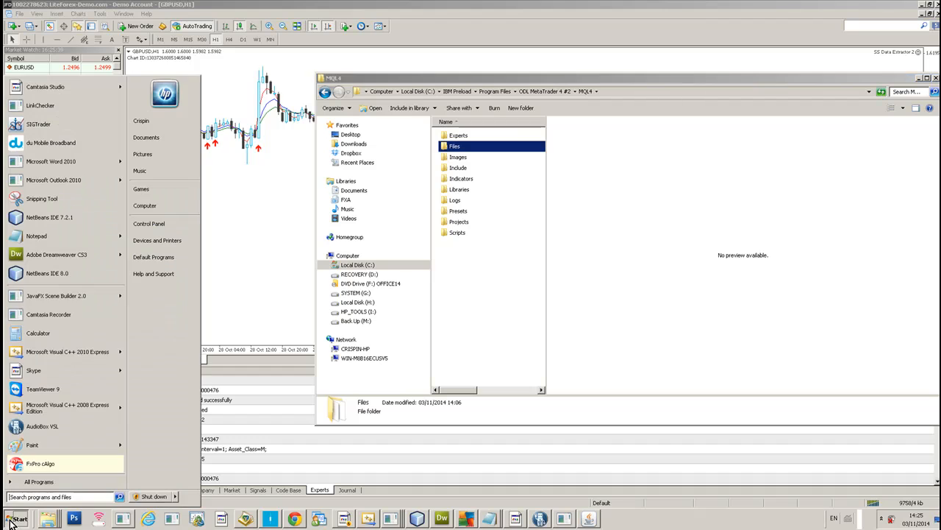
pyautogui.moveTo(55, 198)
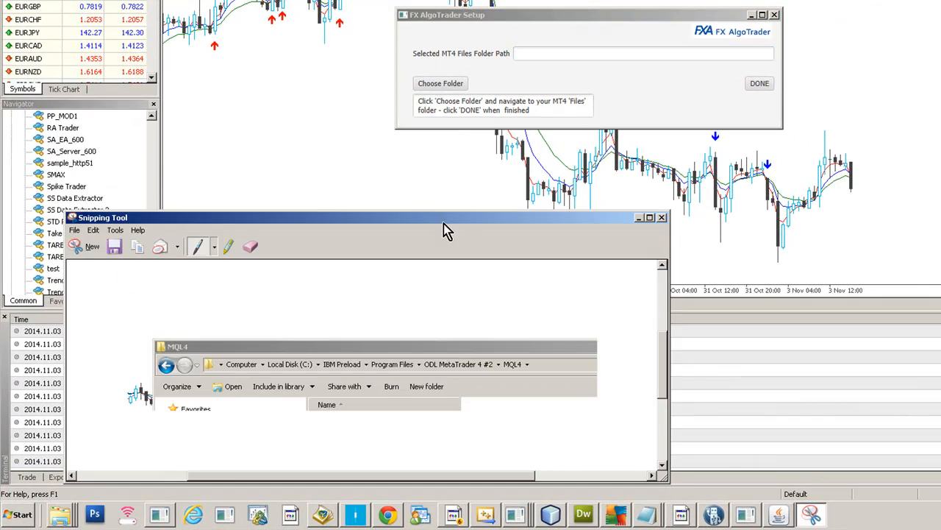
# Choose ODL MetaTrader 4 #2\MQL4\Files as the FX AlgoTrader MT4 Files folder
pyautogui.click(441, 83)
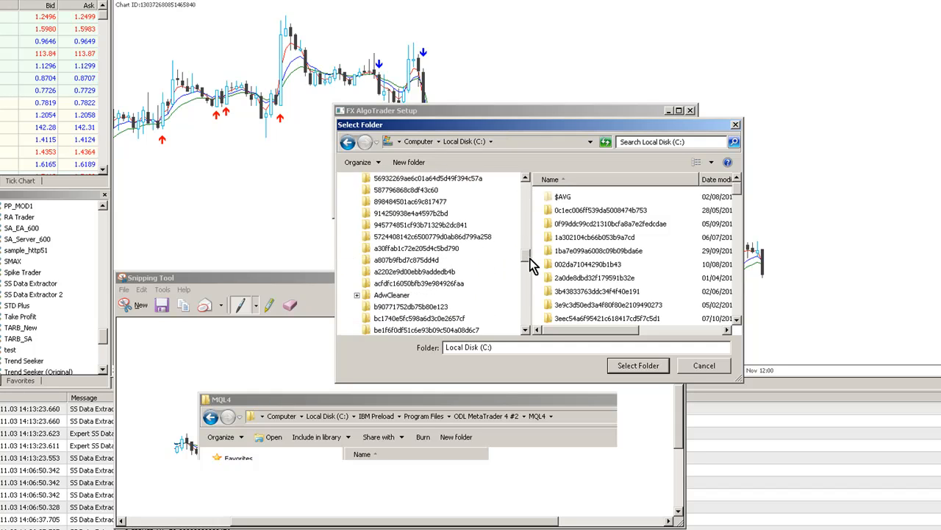
pyautogui.scroll(-3)
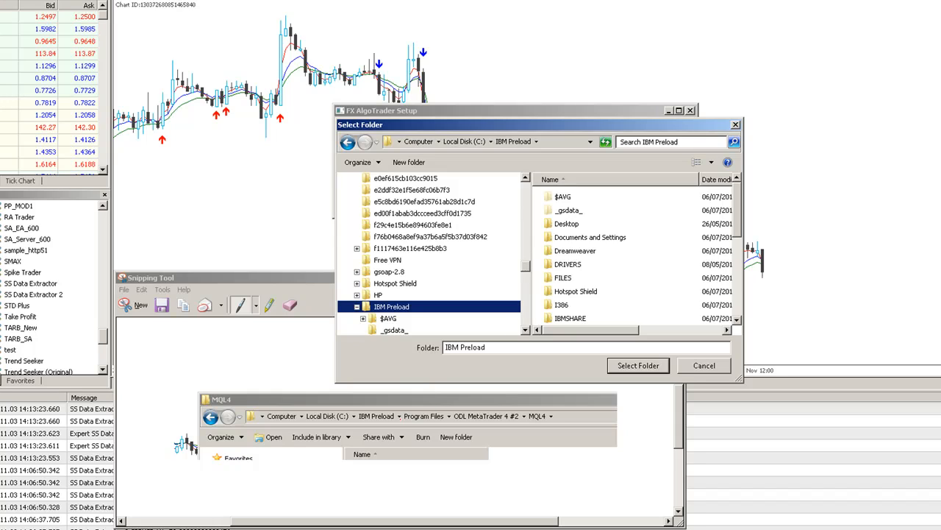
pyautogui.scroll(-3)
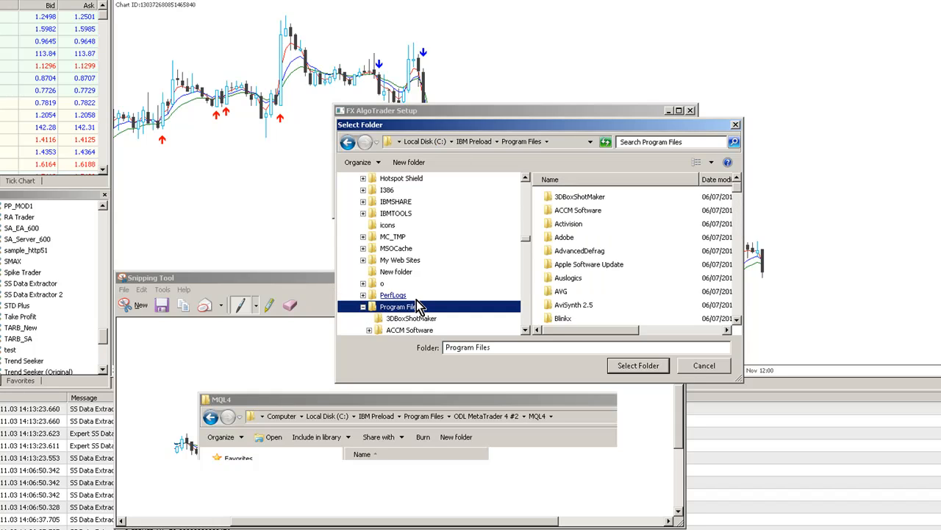
pyautogui.scroll(-3)
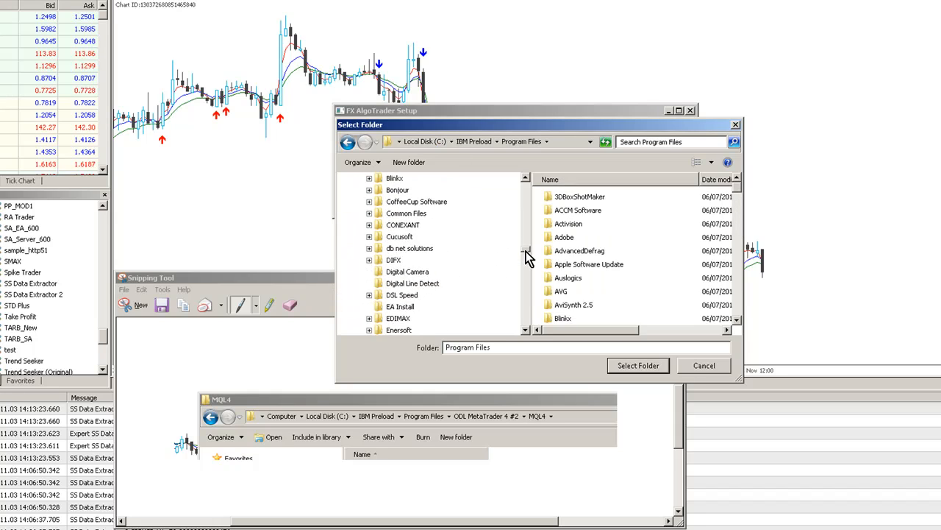
pyautogui.scroll(-3)
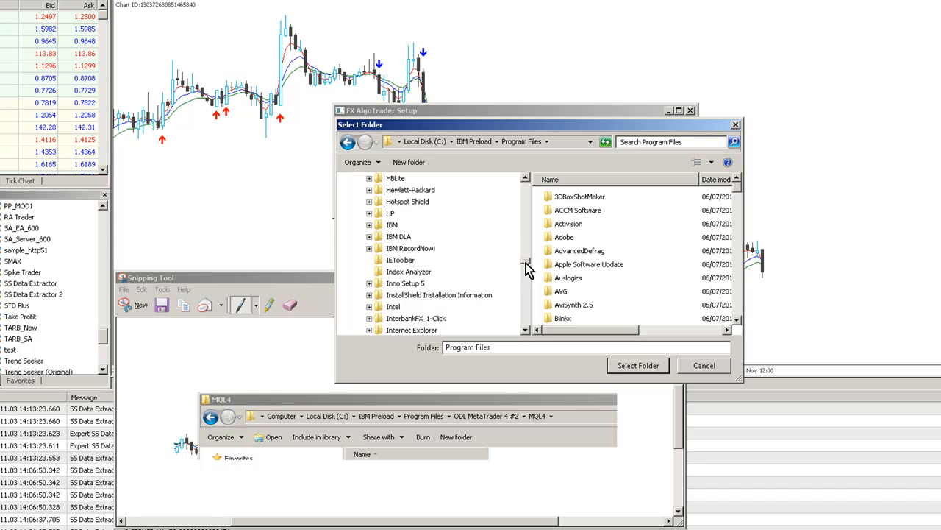
pyautogui.scroll(-3)
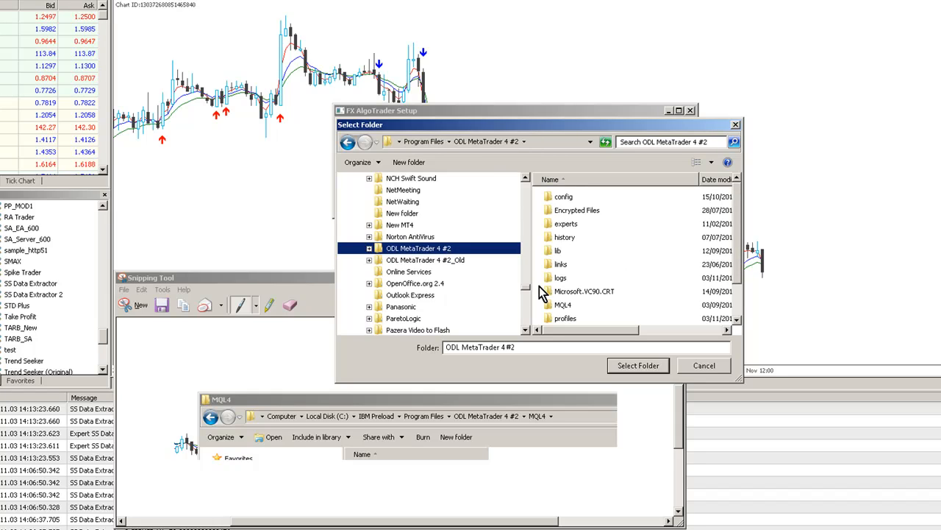
pyautogui.moveTo(561, 310)
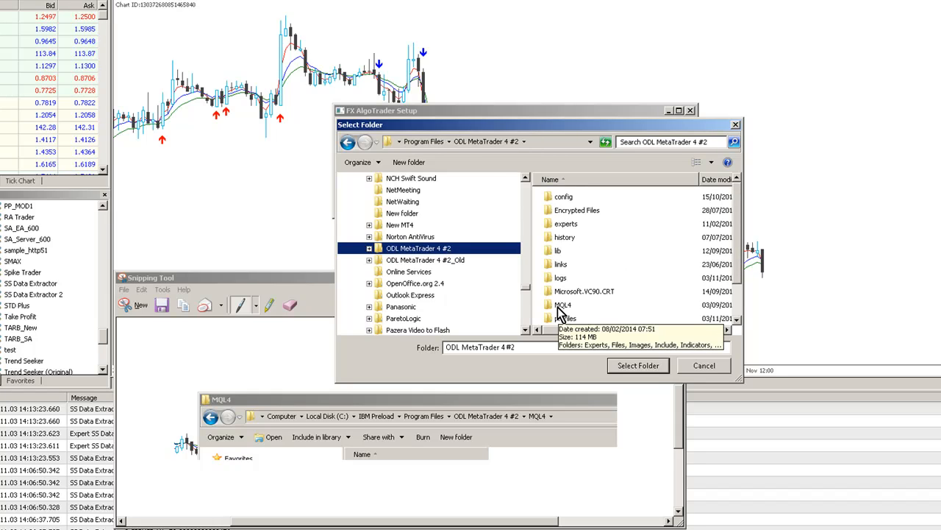
pyautogui.click(564, 305)
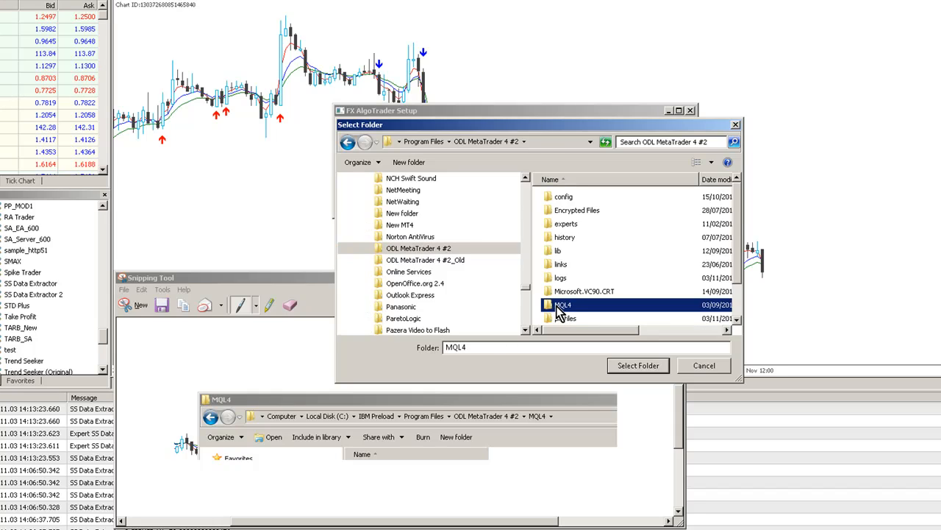
pyautogui.doubleClick(563, 304)
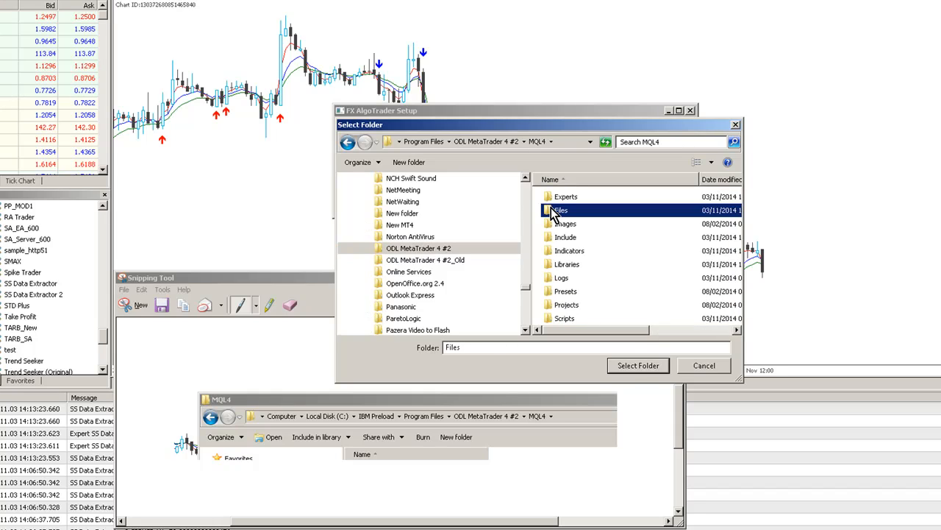
pyautogui.click(637, 365)
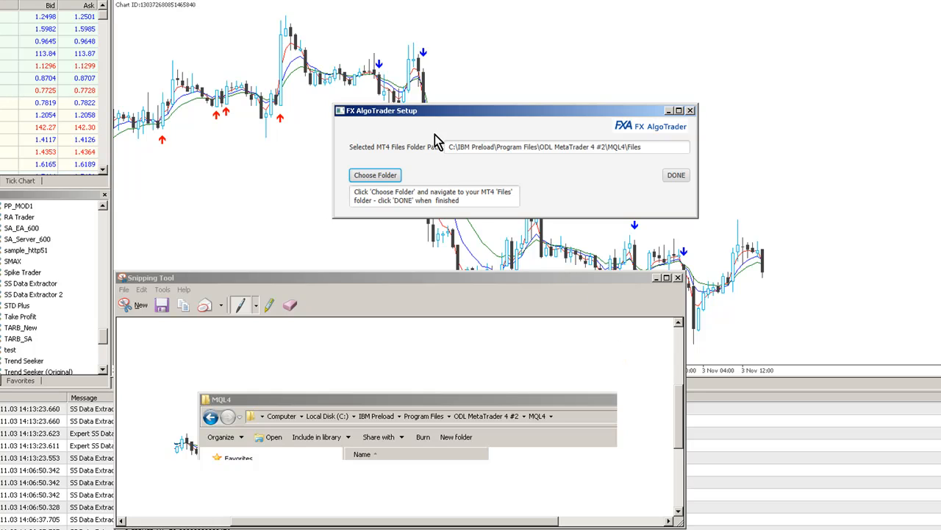
# Finish FX AlgoTrader setup and attach Advanced_MA_Crossover_JFX to the GBPUSD H1 chart
pyautogui.click(676, 175)
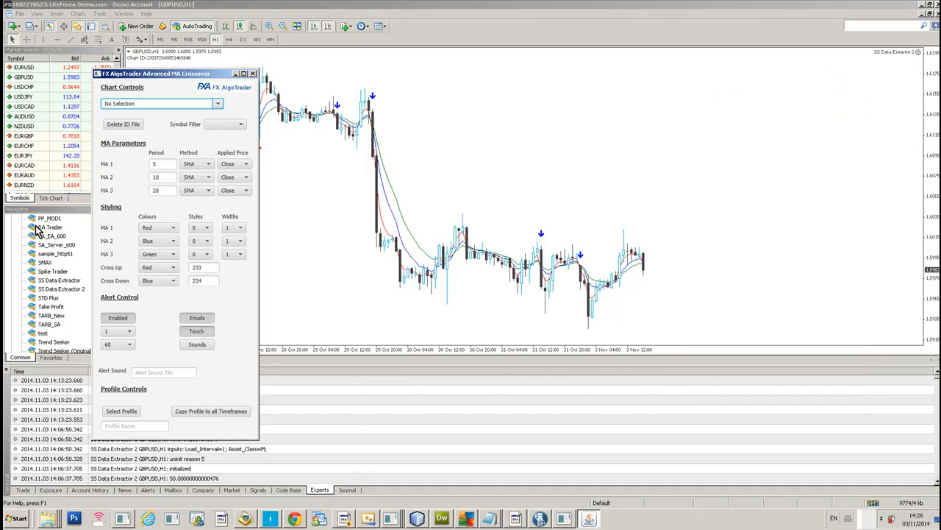
pyautogui.click(256, 73)
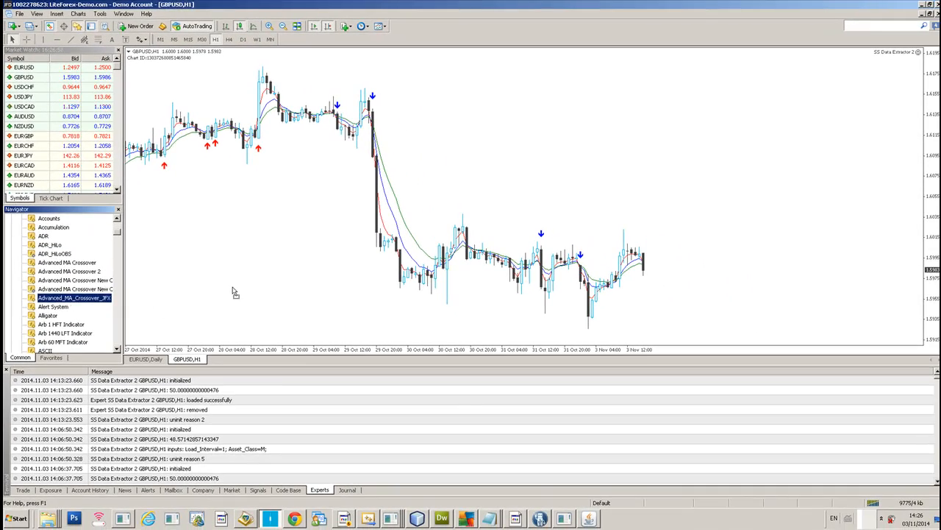
pyautogui.doubleClick(70, 297)
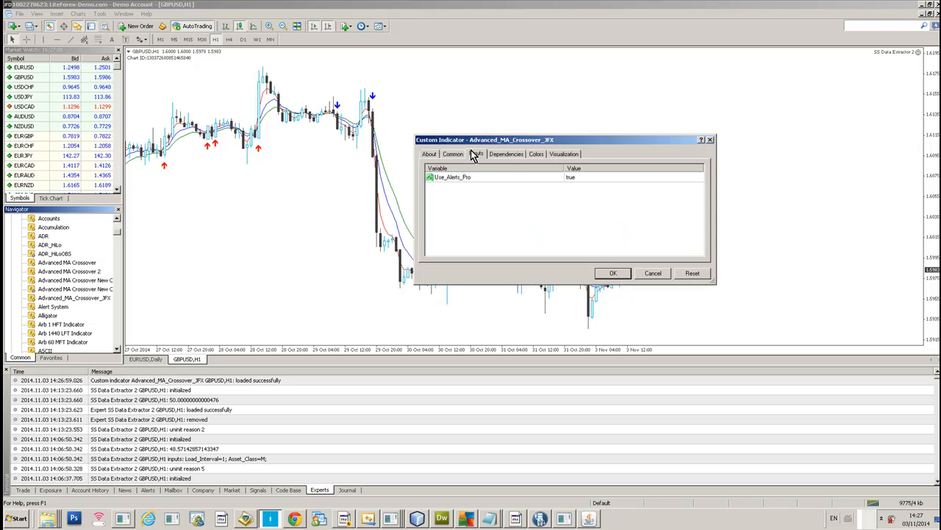
# Review the indicator's inputs and bring up the Advanced MA Crossover window
pyautogui.click(613, 273)
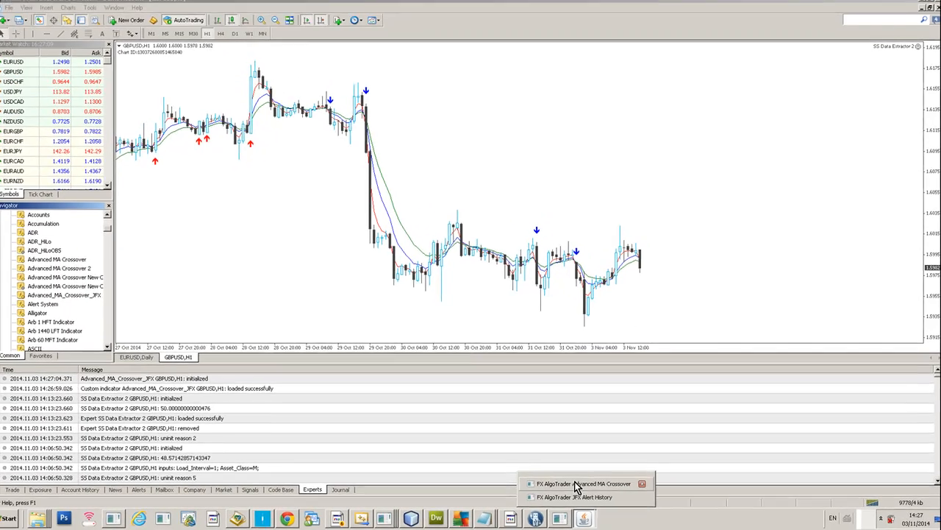
pyautogui.click(583, 484)
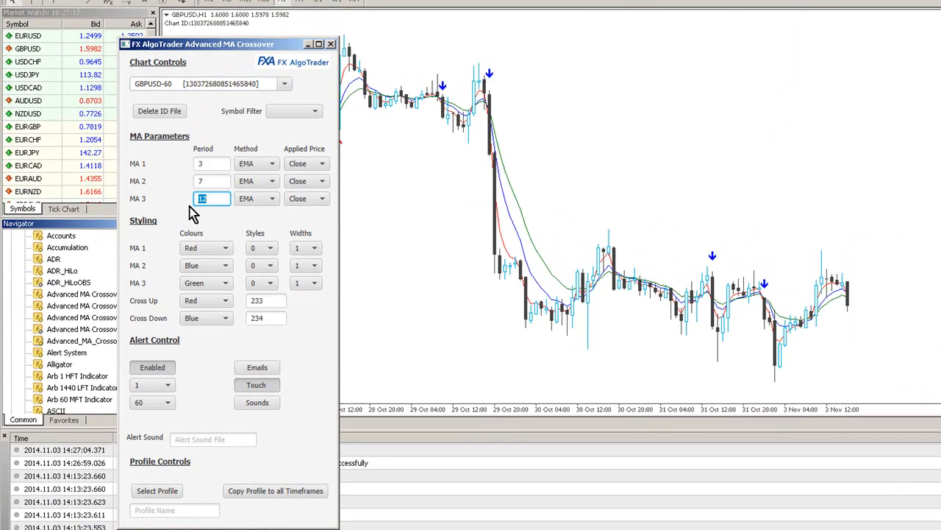
# Enter 100 as the MA 3 Period
pyautogui.write('100')
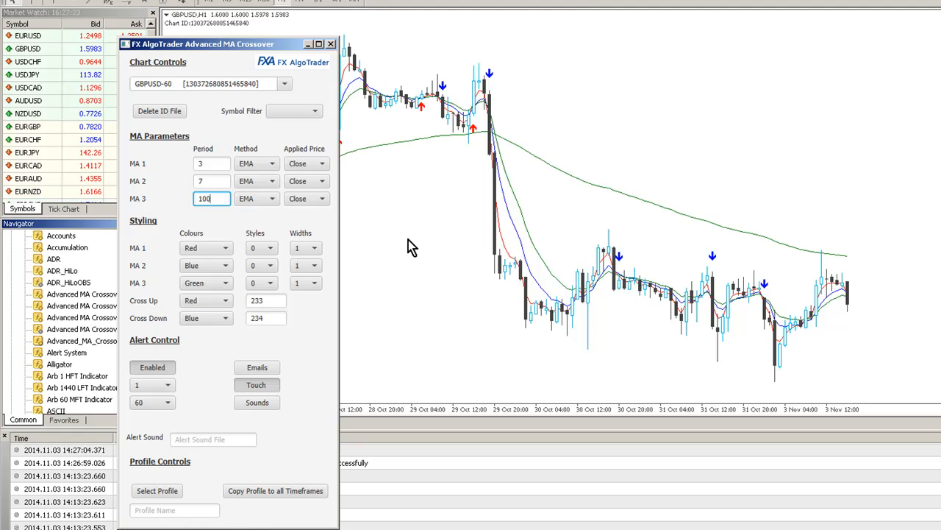
pyautogui.moveTo(345, 48)
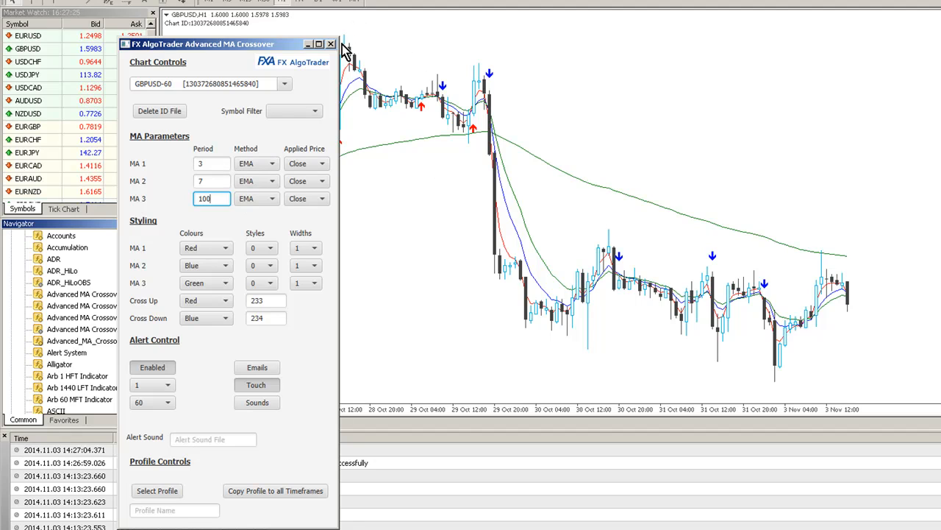
pyautogui.moveTo(480, 138)
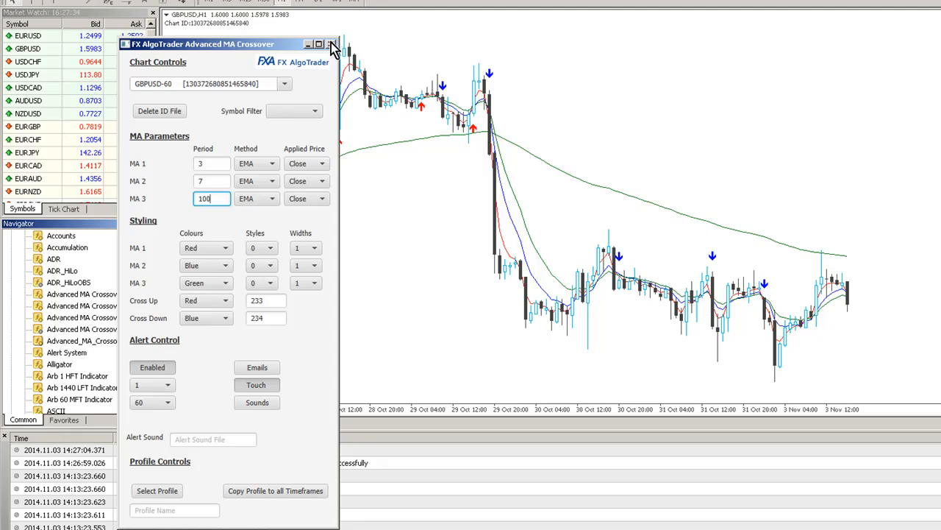
# Close the crossover panel and delete the Path CSV file from the data folder
pyautogui.click(337, 44)
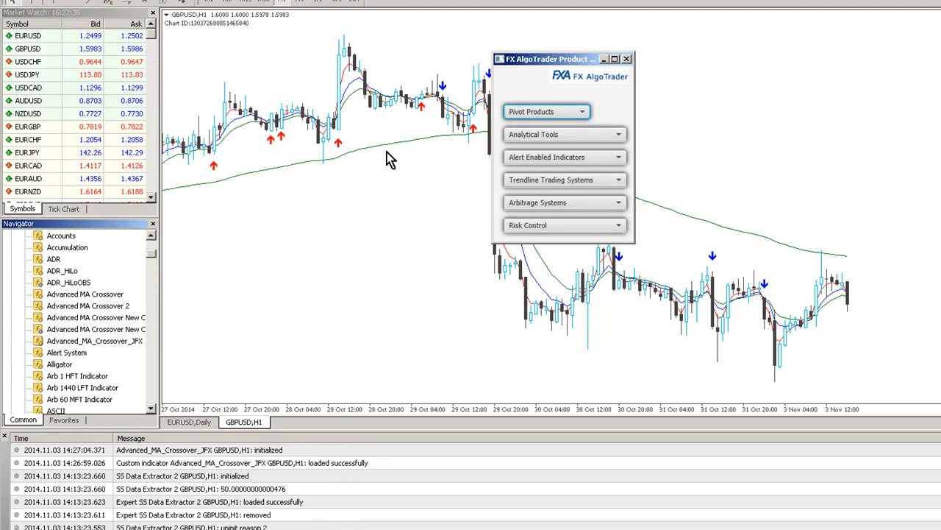
pyautogui.click(27, 15)
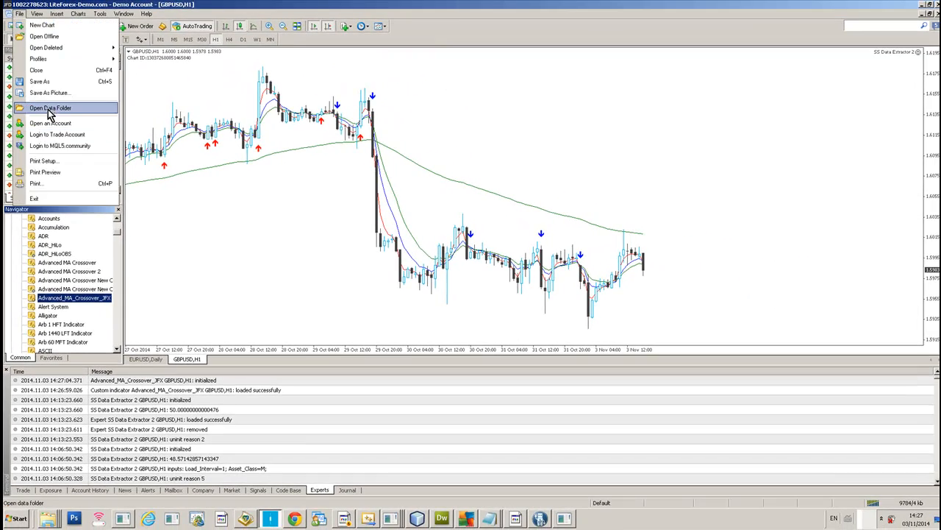
pyautogui.click(59, 108)
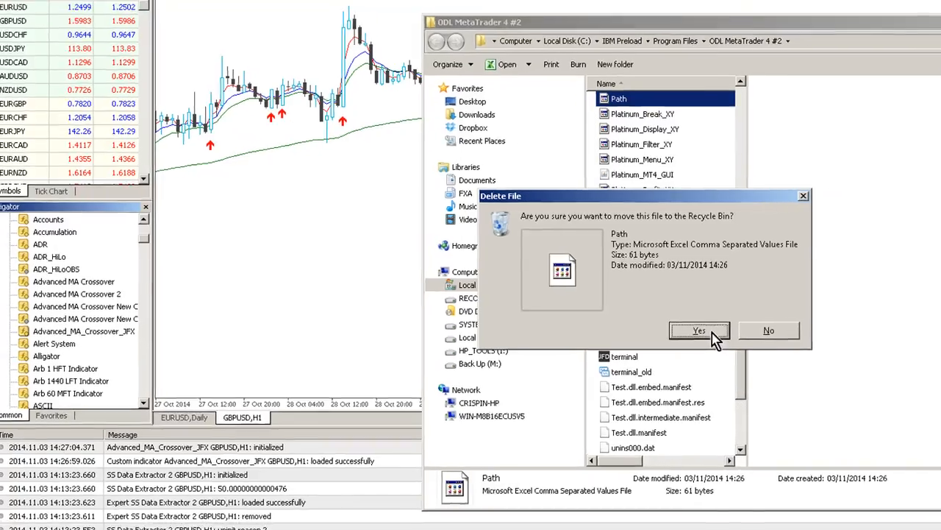
pyautogui.click(700, 330)
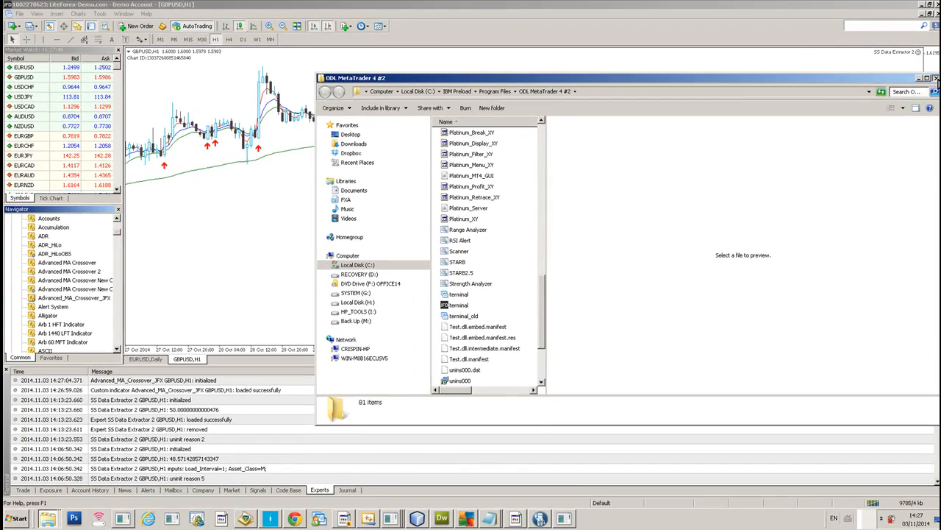
pyautogui.click(936, 77)
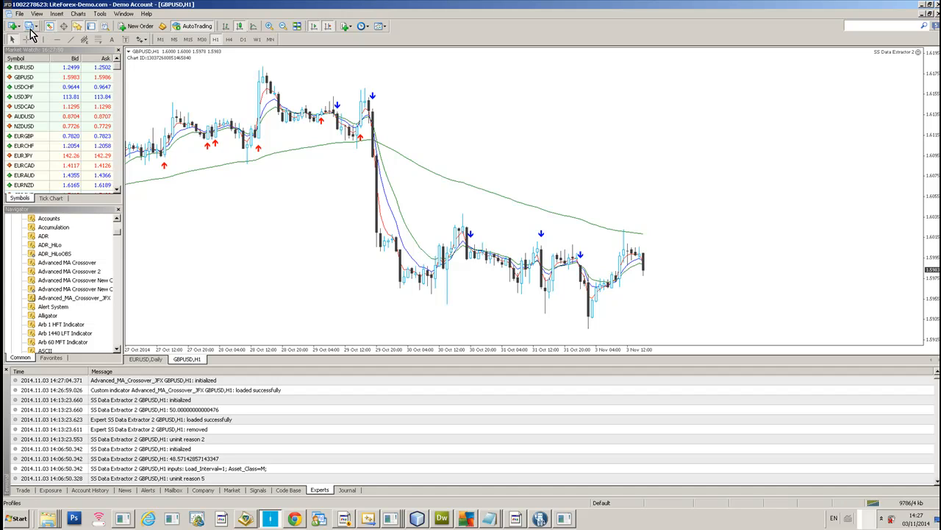
# Relaunch FXA_JFX_Interface from the data folder and submit the login details
pyautogui.click(24, 14)
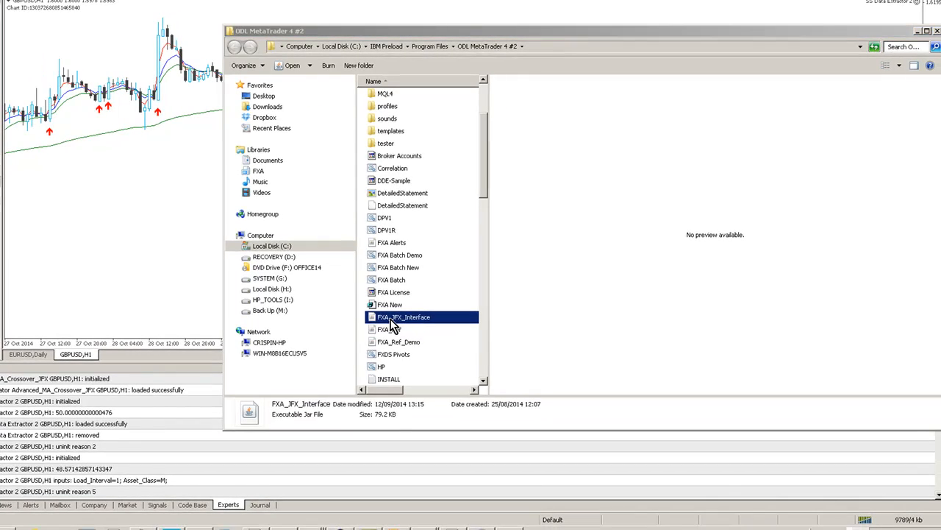
pyautogui.doubleClick(403, 317)
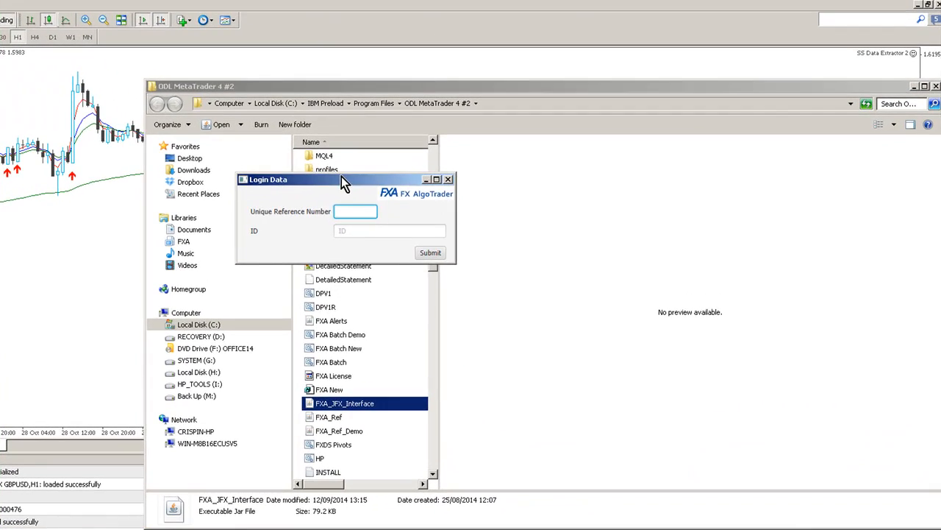
pyautogui.click(449, 179)
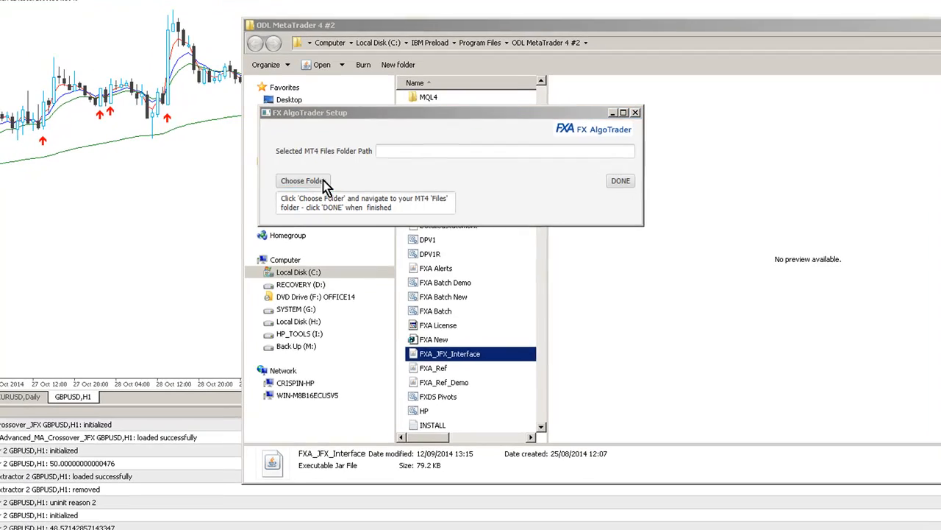
# Choose the ODL MetaTrader 4 #2 > MQL4 > Files folder as FX AlgoTrader's data folder
pyautogui.click(302, 181)
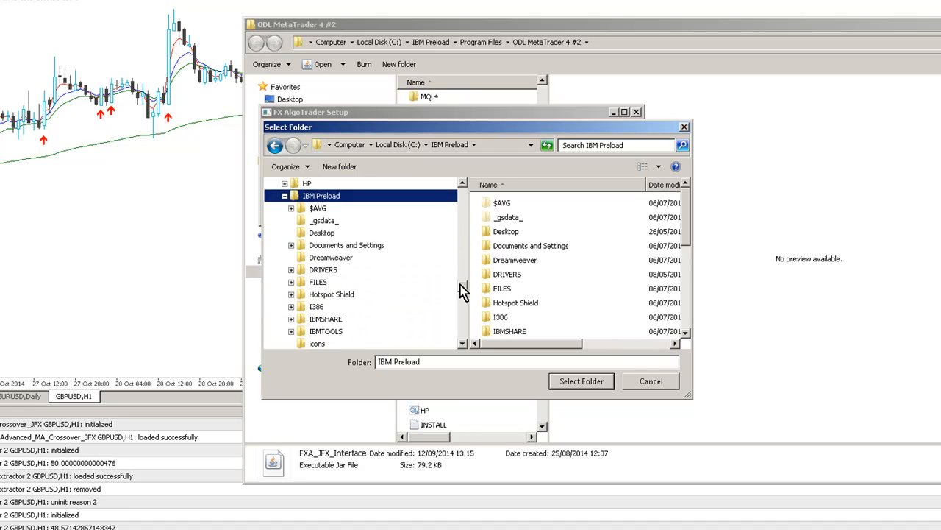
pyautogui.scroll(-3)
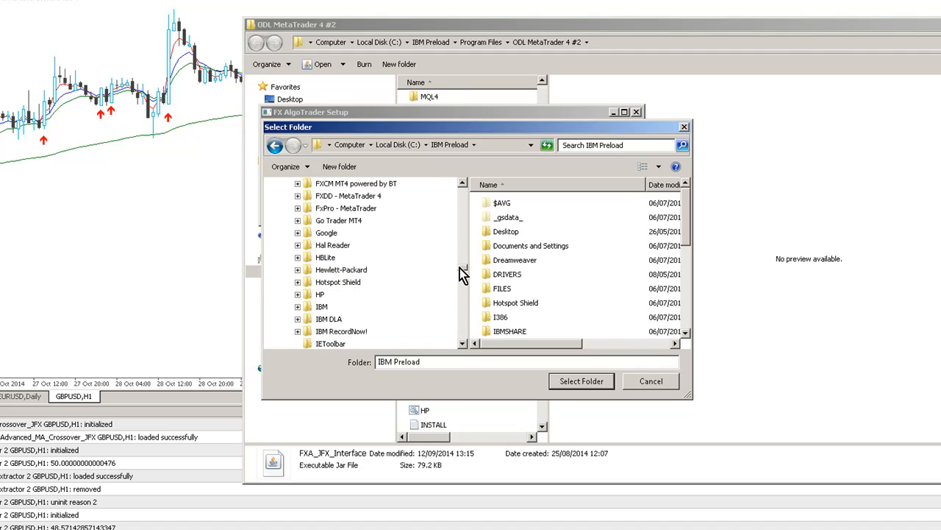
pyautogui.scroll(-3)
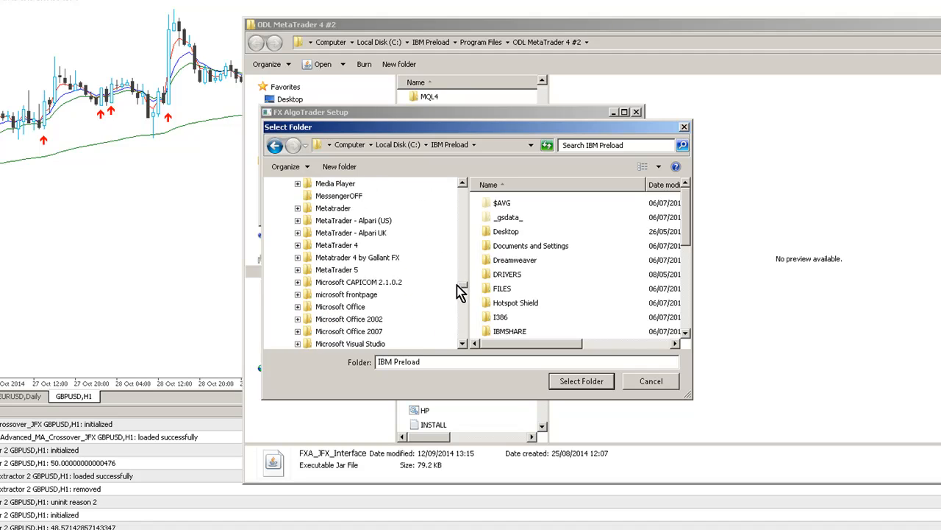
pyautogui.scroll(-3)
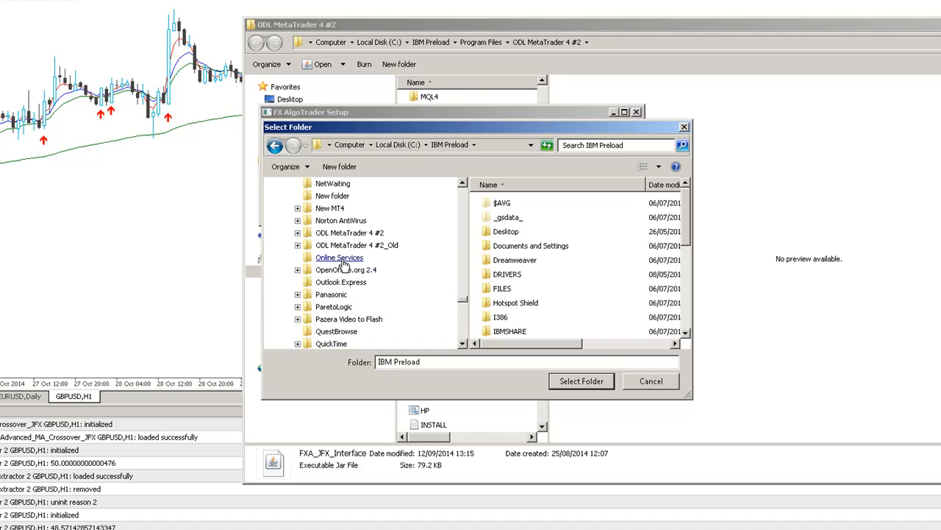
pyautogui.click(356, 233)
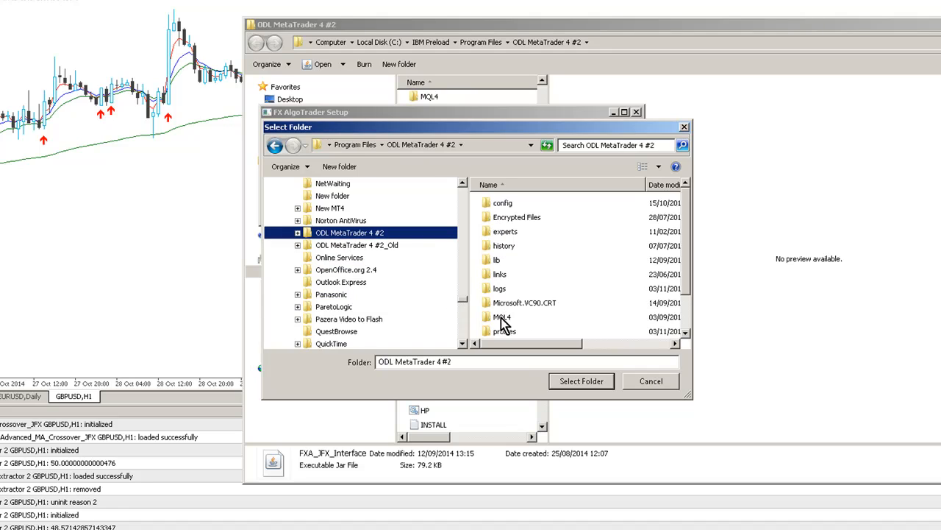
pyautogui.doubleClick(500, 316)
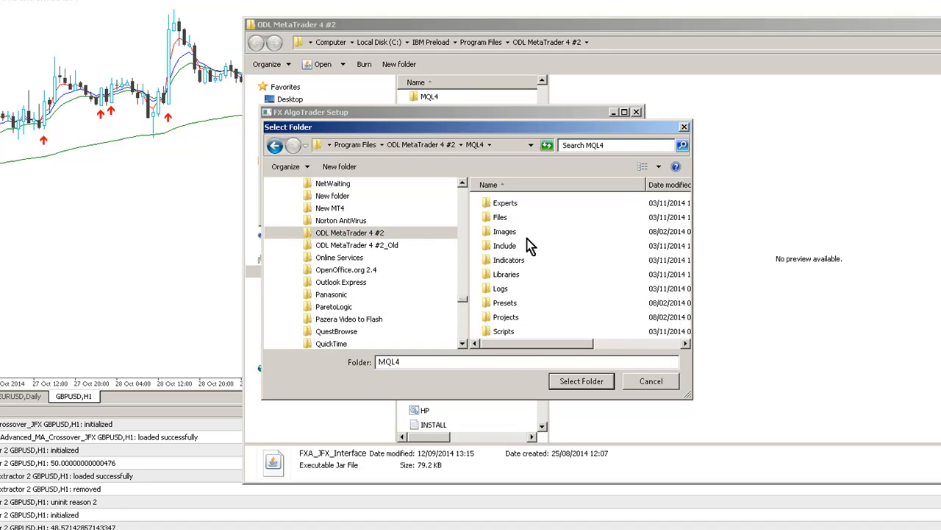
pyautogui.click(500, 216)
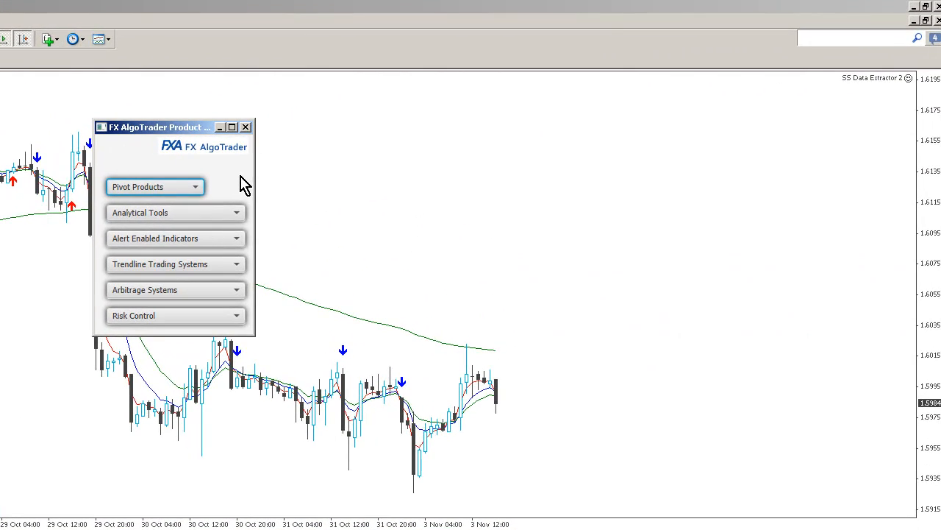
pyautogui.moveTo(252, 123)
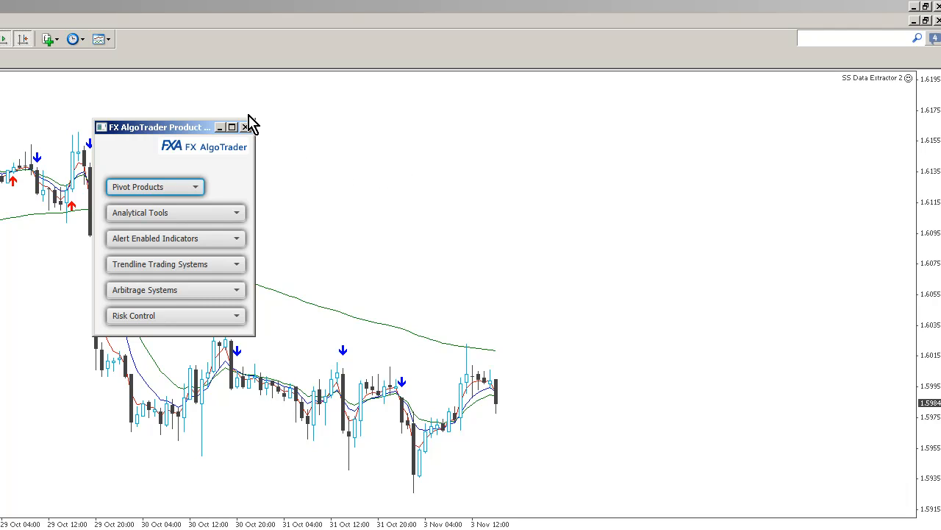